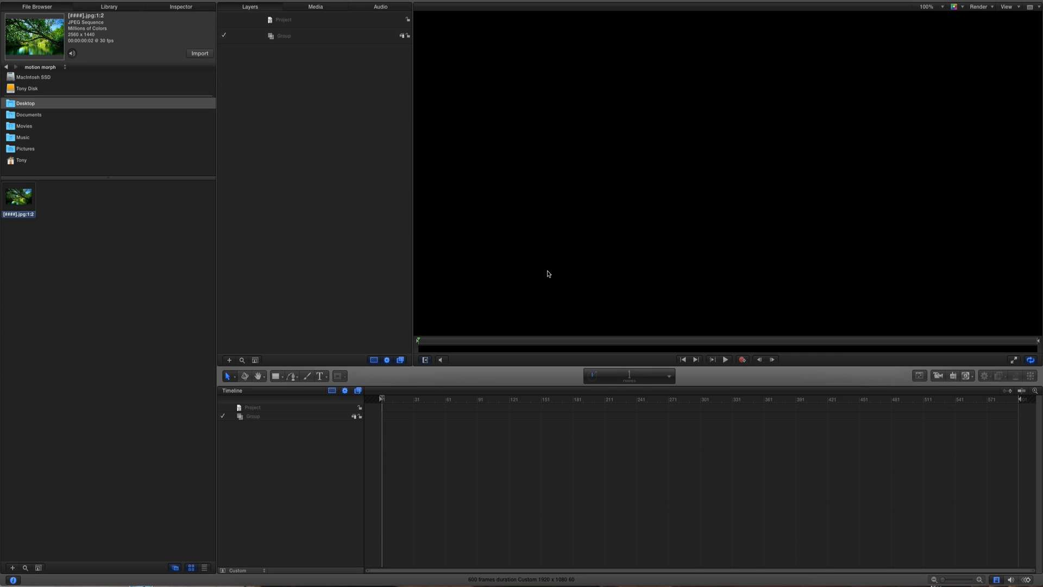
{"action": "mouse_move", "coordinate": [540, 271]}
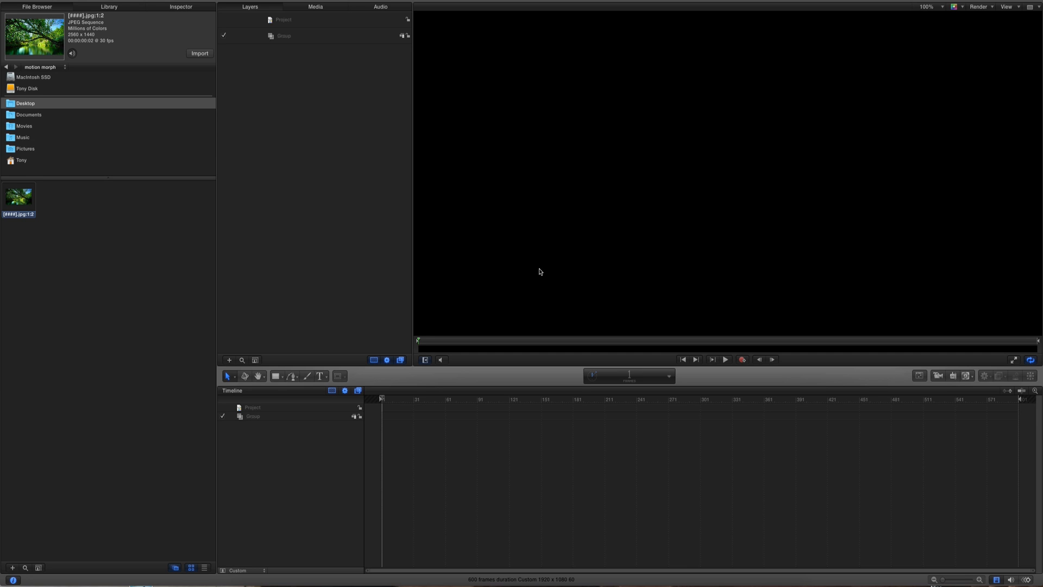
{"action": "mouse_move", "coordinate": [407, 260]}
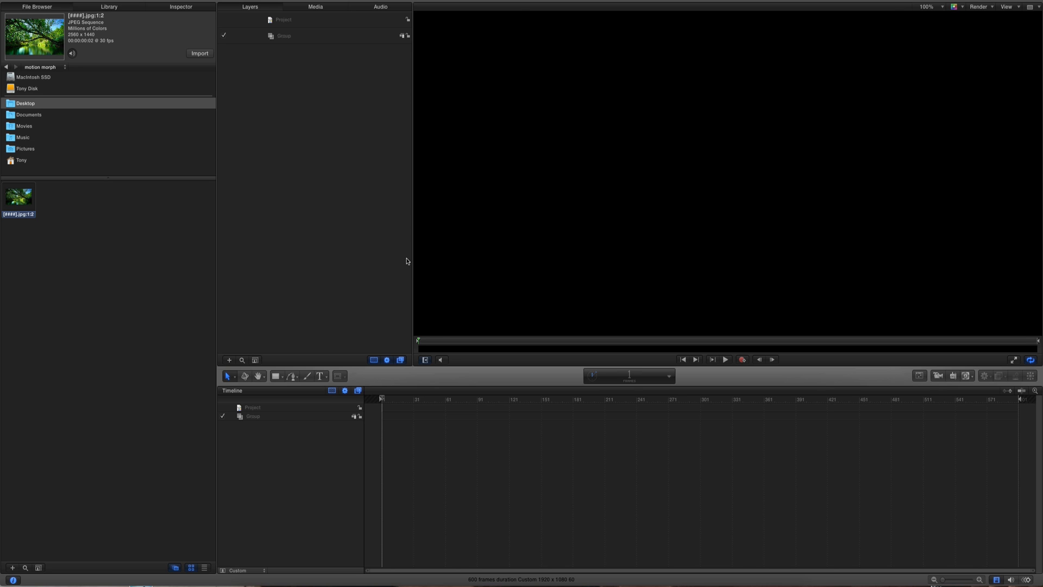
{"action": "mouse_move", "coordinate": [69, 153]}
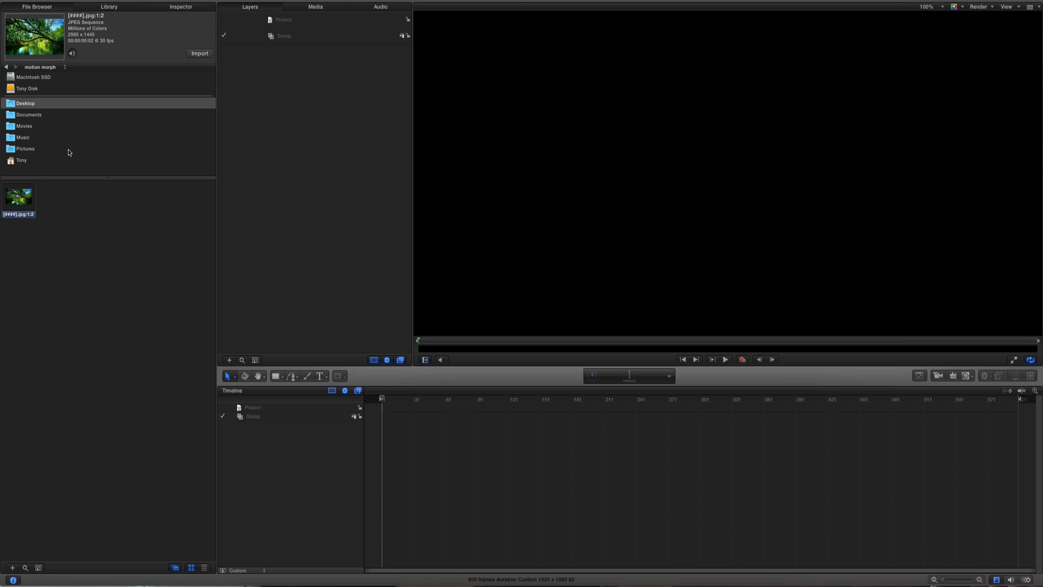
{"action": "mouse_move", "coordinate": [58, 204]}
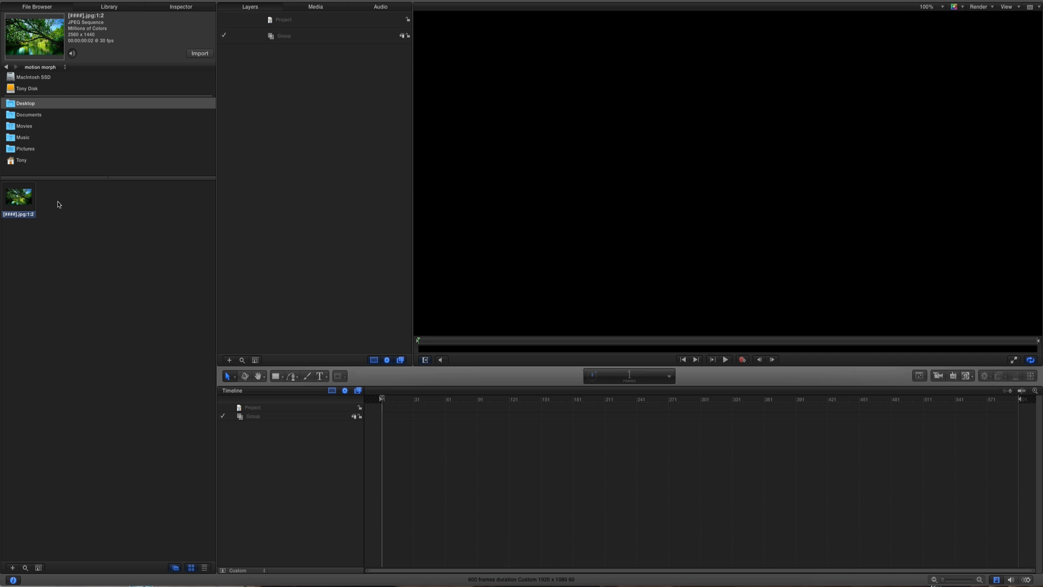
{"action": "mouse_move", "coordinate": [12, 205]}
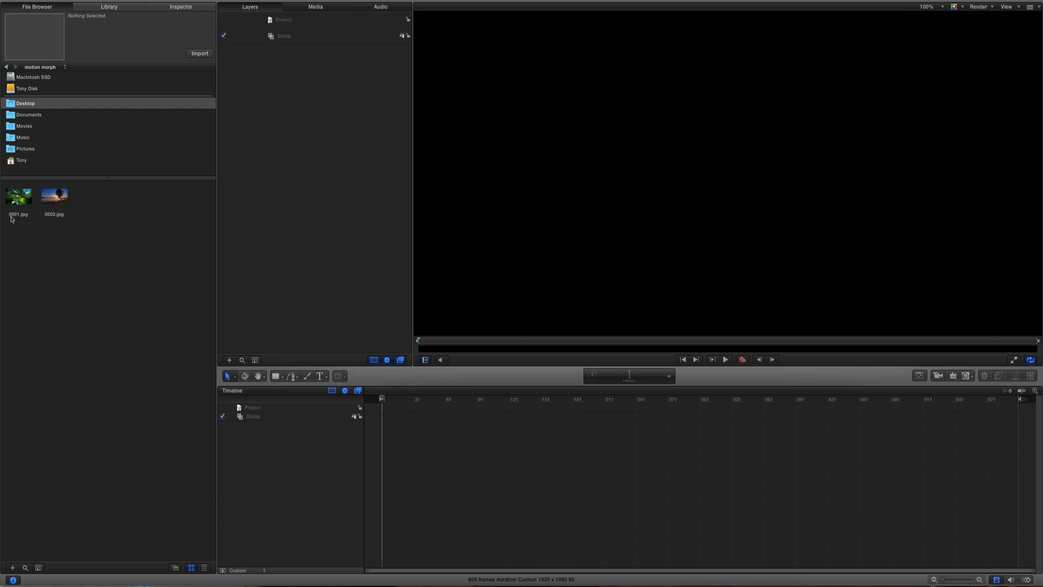
{"action": "mouse_move", "coordinate": [56, 219]}
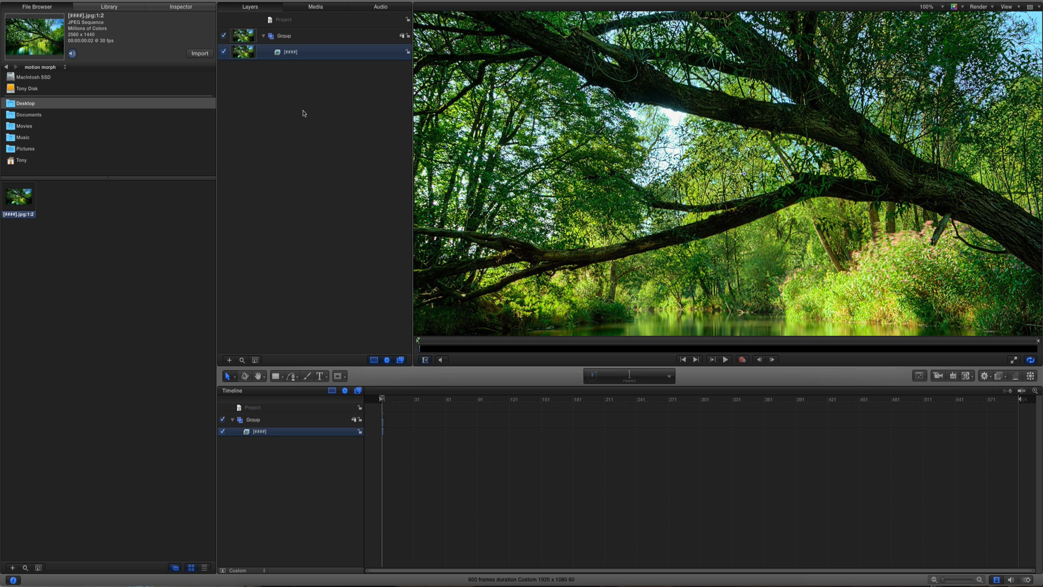
{"action": "mouse_move", "coordinate": [308, 402]}
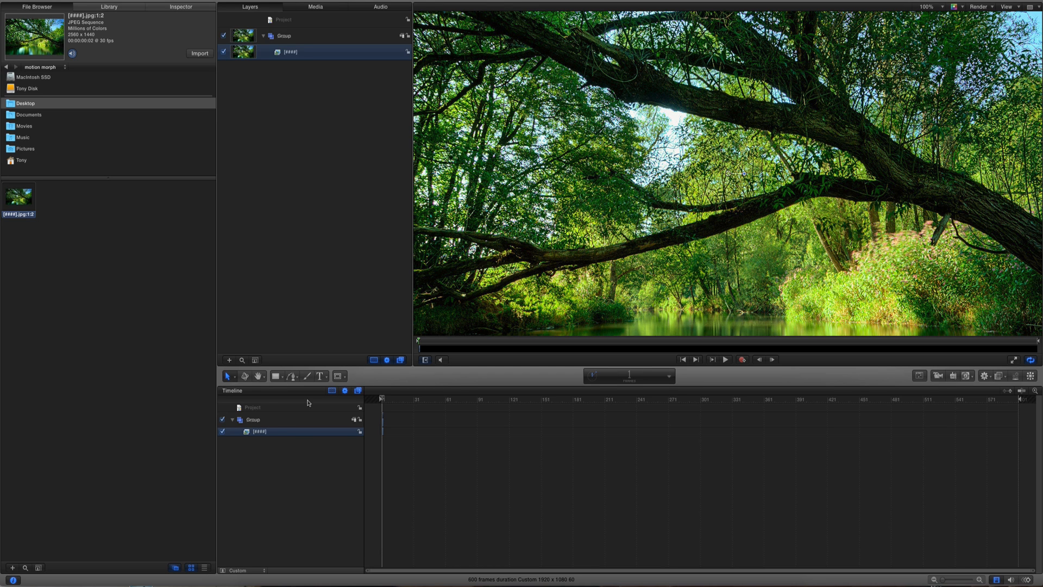
{"action": "mouse_move", "coordinate": [235, 19]}
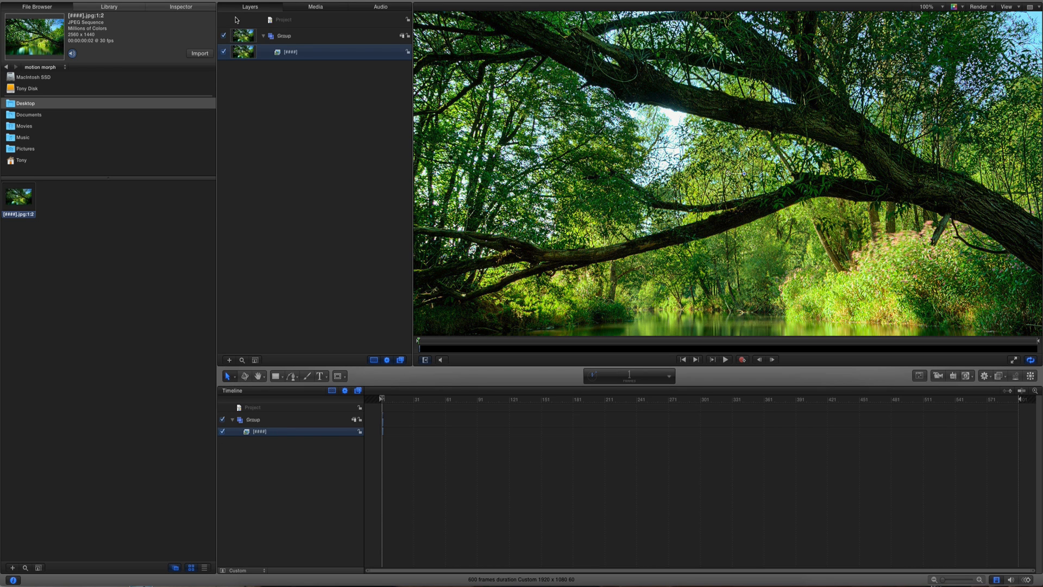
Set the sequence layer's Frame Blending to Optical Flow in the Inspector's Timing properties
{"action": "left_click", "coordinate": [180, 6]}
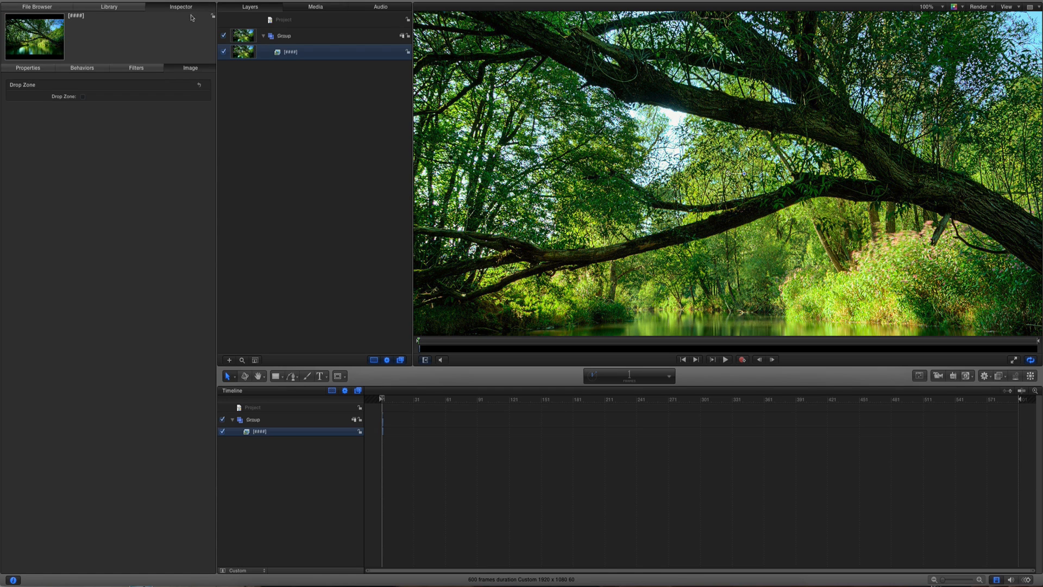
{"action": "left_click", "coordinate": [27, 67]}
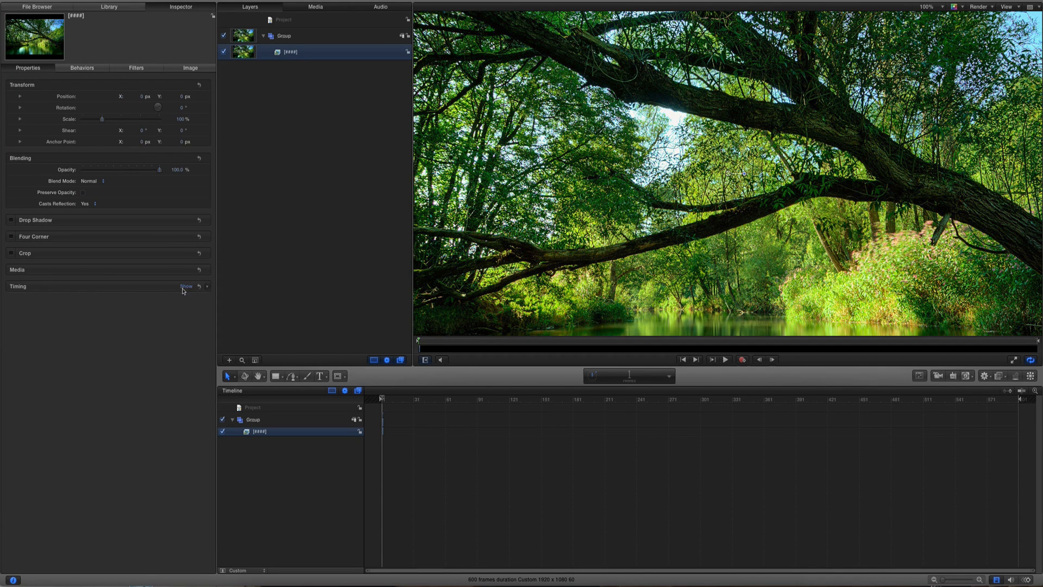
{"action": "left_click", "coordinate": [186, 285]}
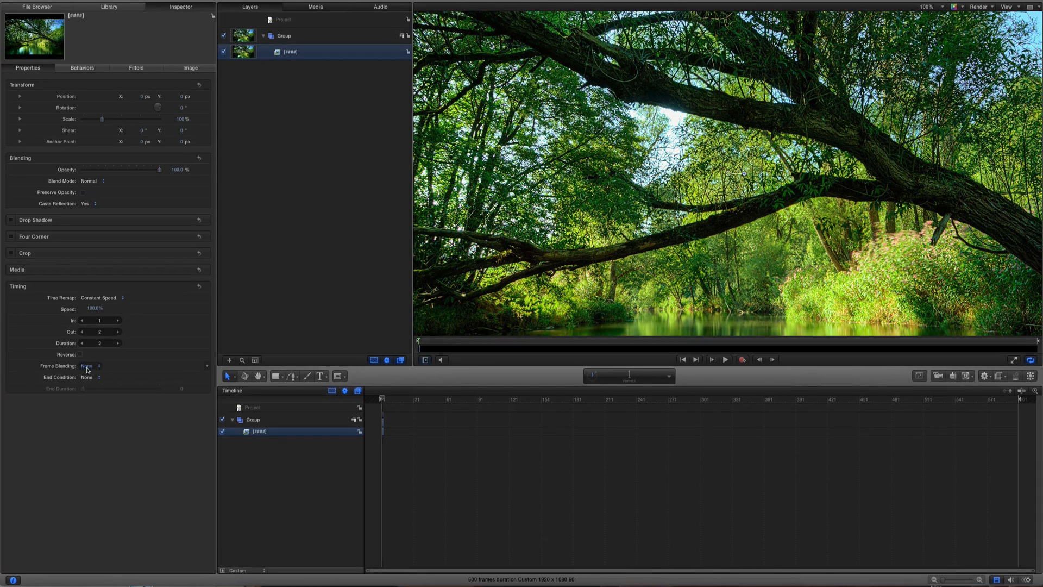
{"action": "left_click", "coordinate": [89, 366]}
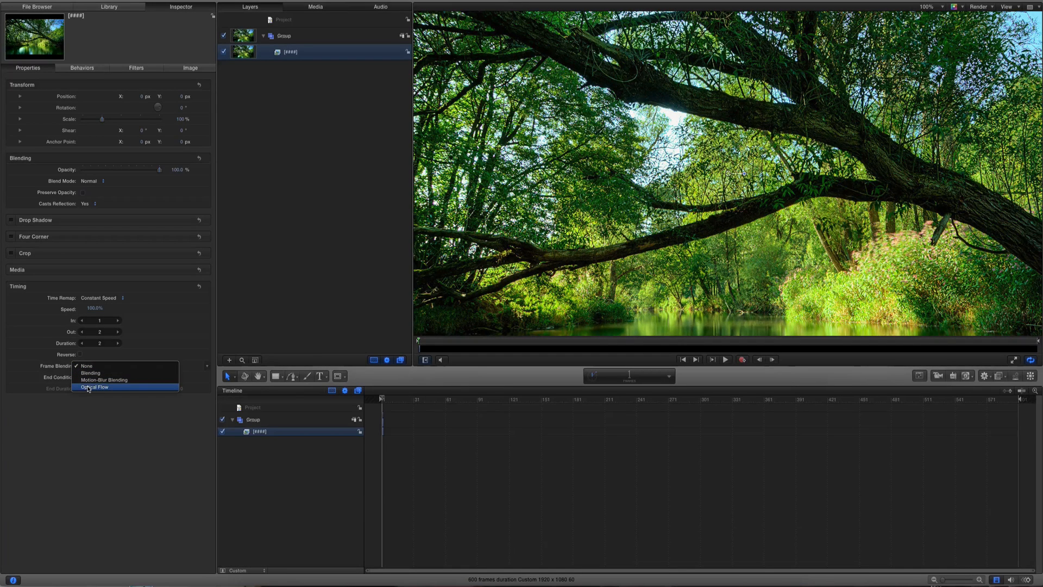
{"action": "left_click", "coordinate": [95, 387]}
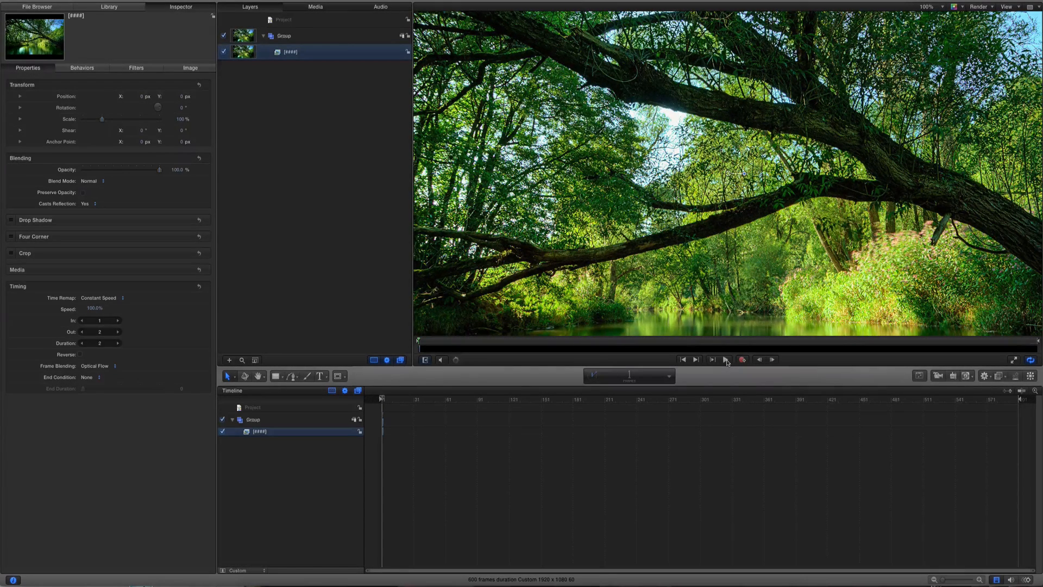
{"action": "mouse_move", "coordinate": [725, 359]}
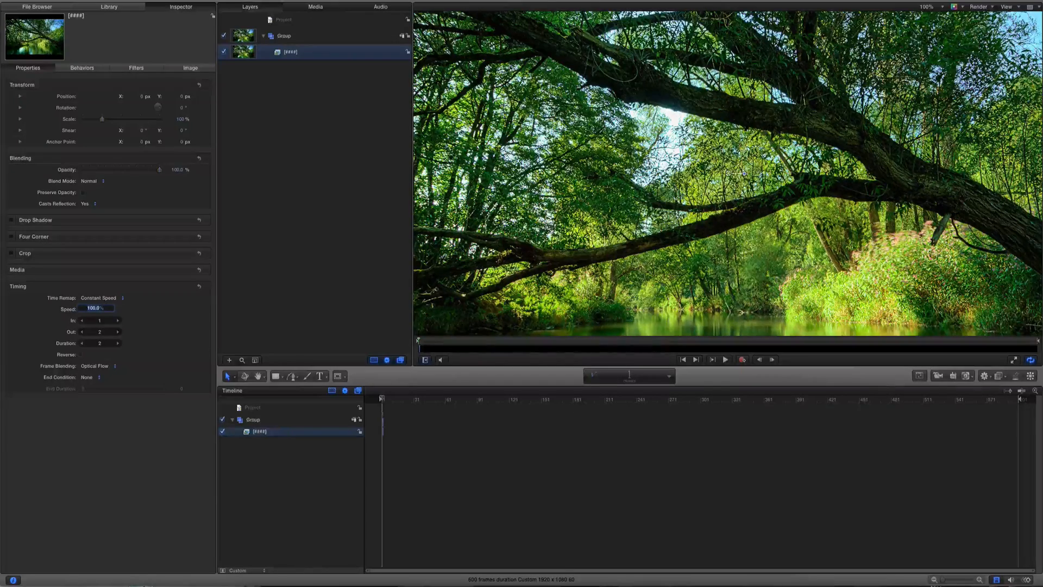
Lower the sequence layer's speed to under 1%, stretching it to 286 frames, and preview playback
{"action": "type", "text": "110.0"}
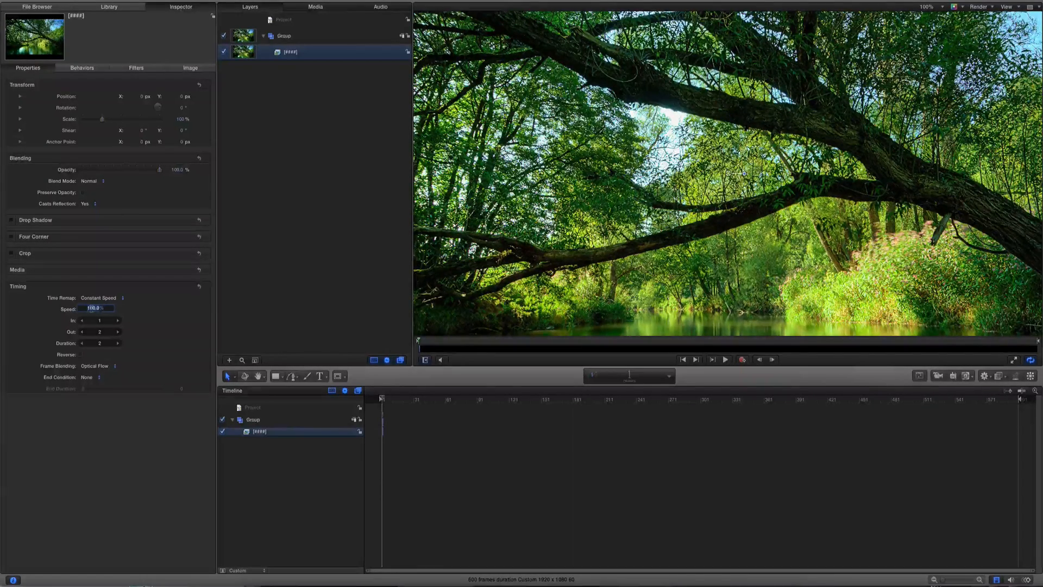
{"action": "type", "text": "100.0"}
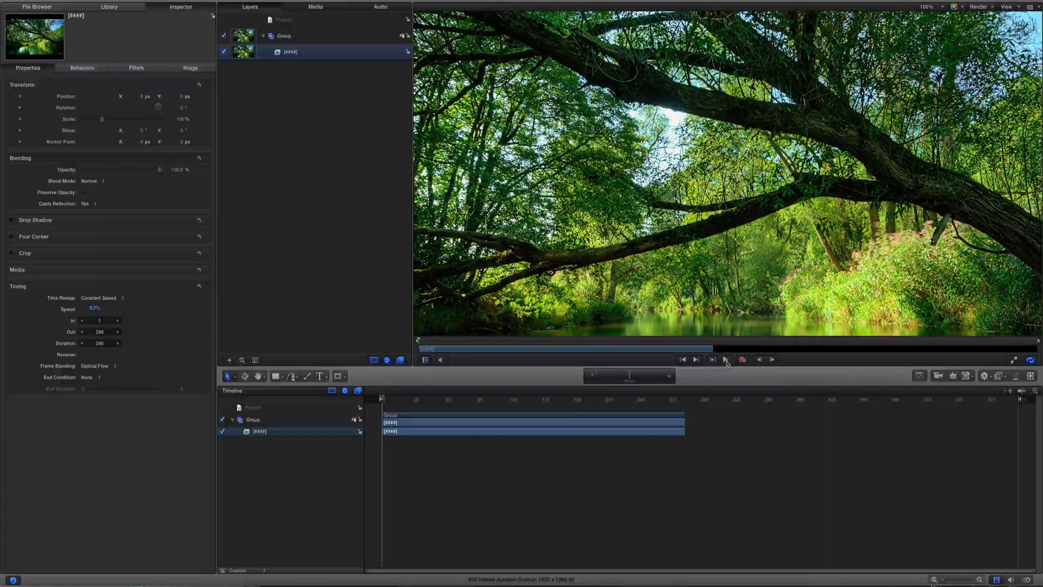
{"action": "left_click", "coordinate": [724, 359]}
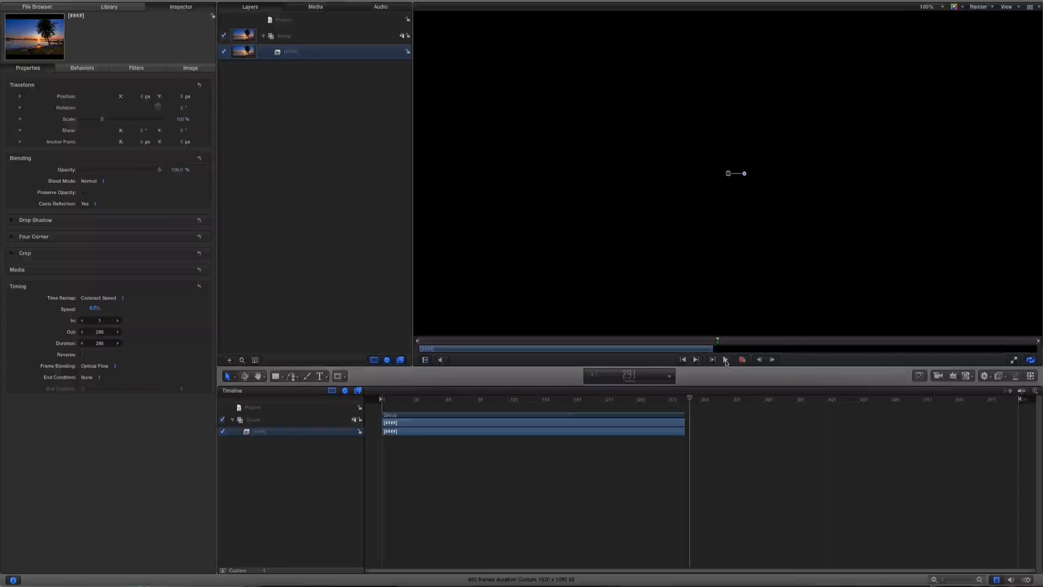
Stop, replay the 501-frame morph from the start, and pause on the lakeside sunset
{"action": "left_click", "coordinate": [724, 359]}
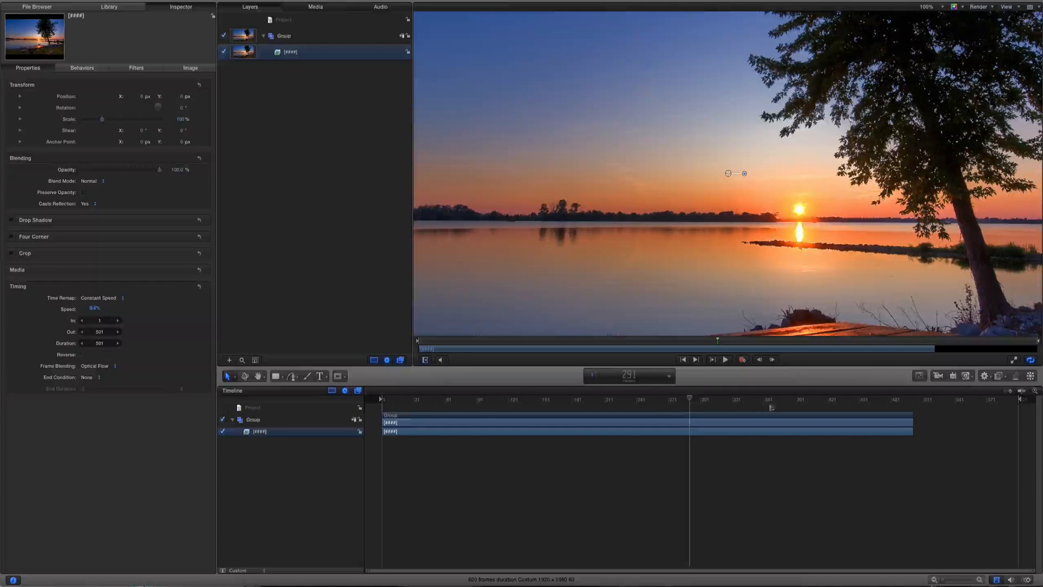
{"action": "left_click", "coordinate": [724, 359]}
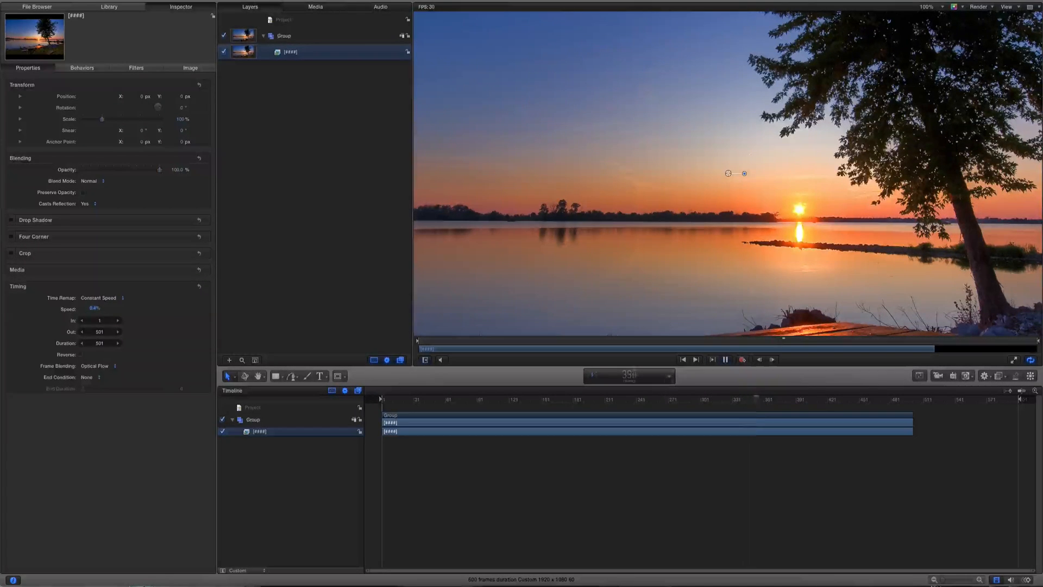
{"action": "left_click", "coordinate": [694, 359]}
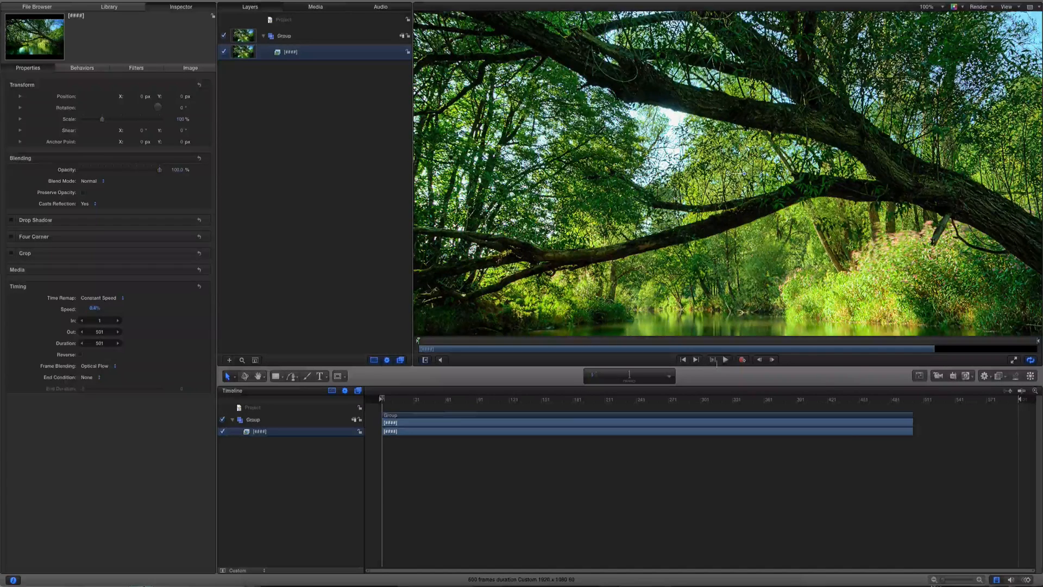
{"action": "left_click", "coordinate": [726, 359]}
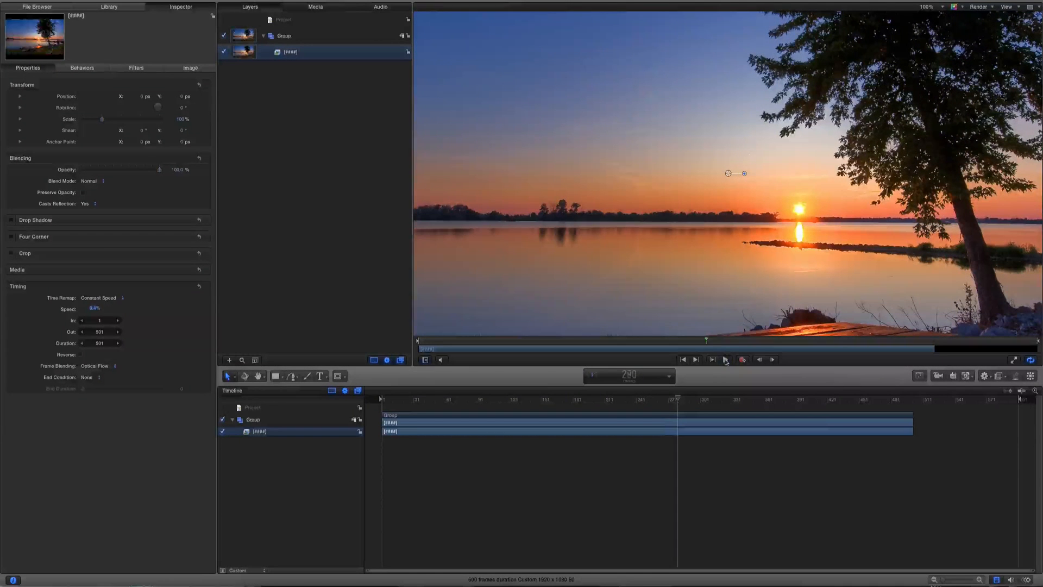
{"action": "left_click", "coordinate": [724, 359]}
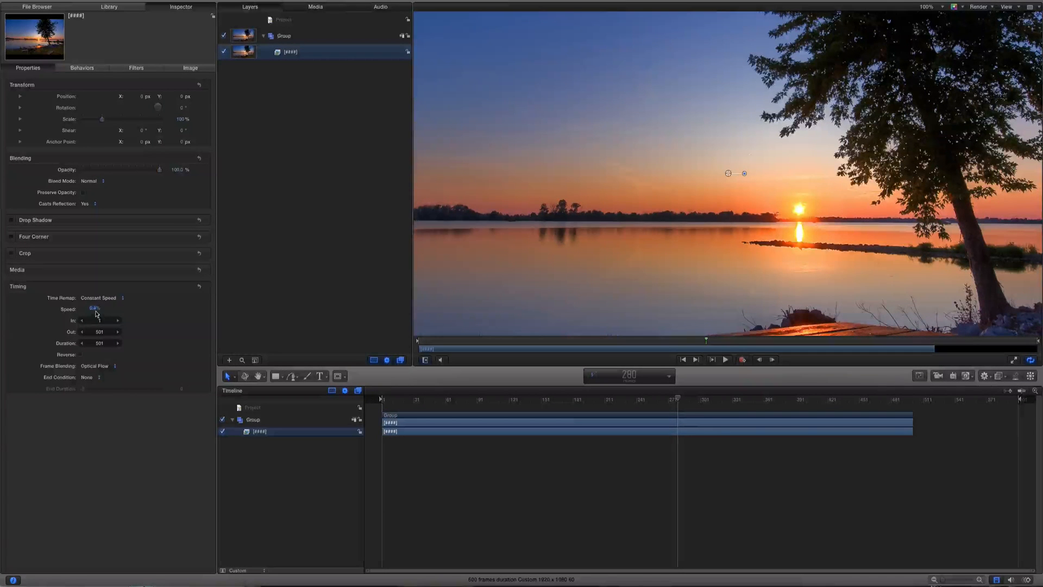
Reduce the Speed value again so the clip spans 668 frames, then play the morph
{"action": "double_click", "coordinate": [98, 309]}
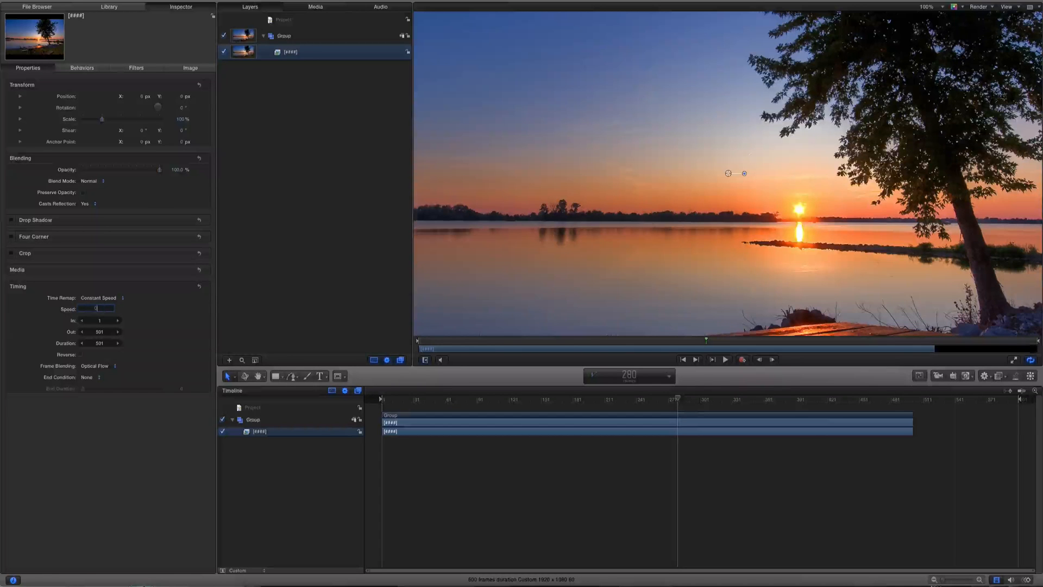
{"action": "type", "text": "0.4%"}
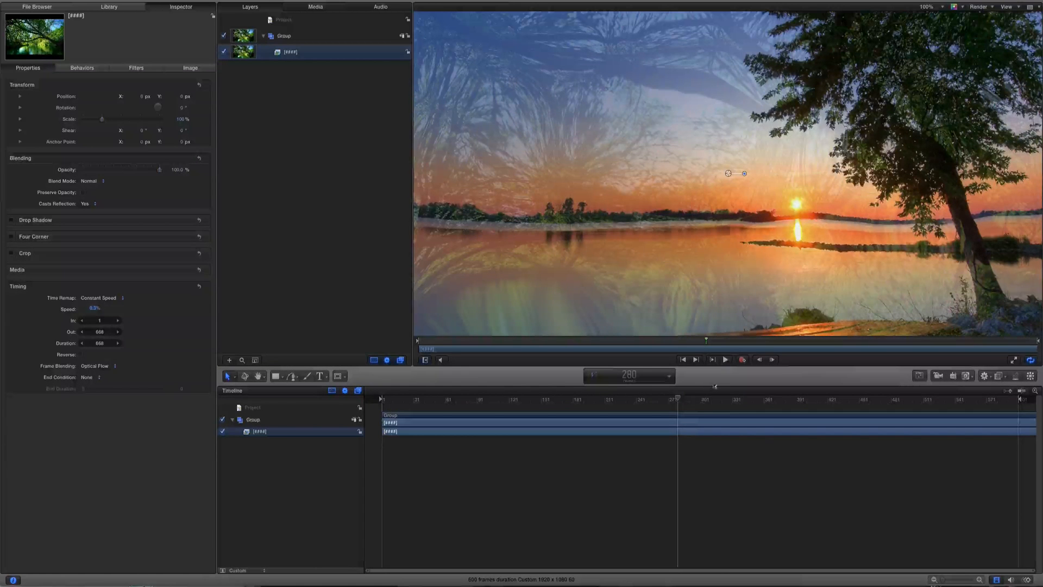
{"action": "left_click", "coordinate": [724, 359]}
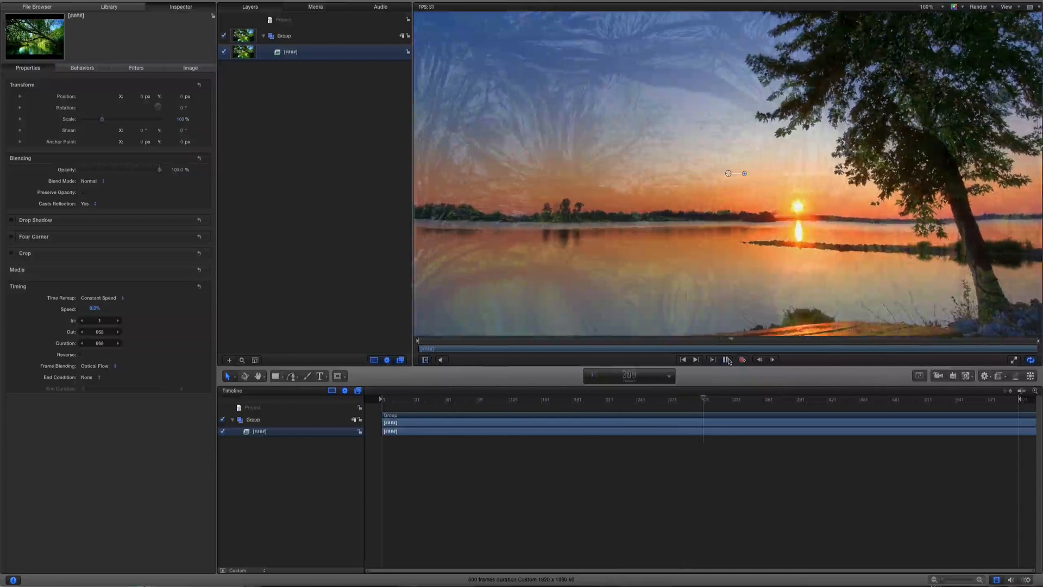